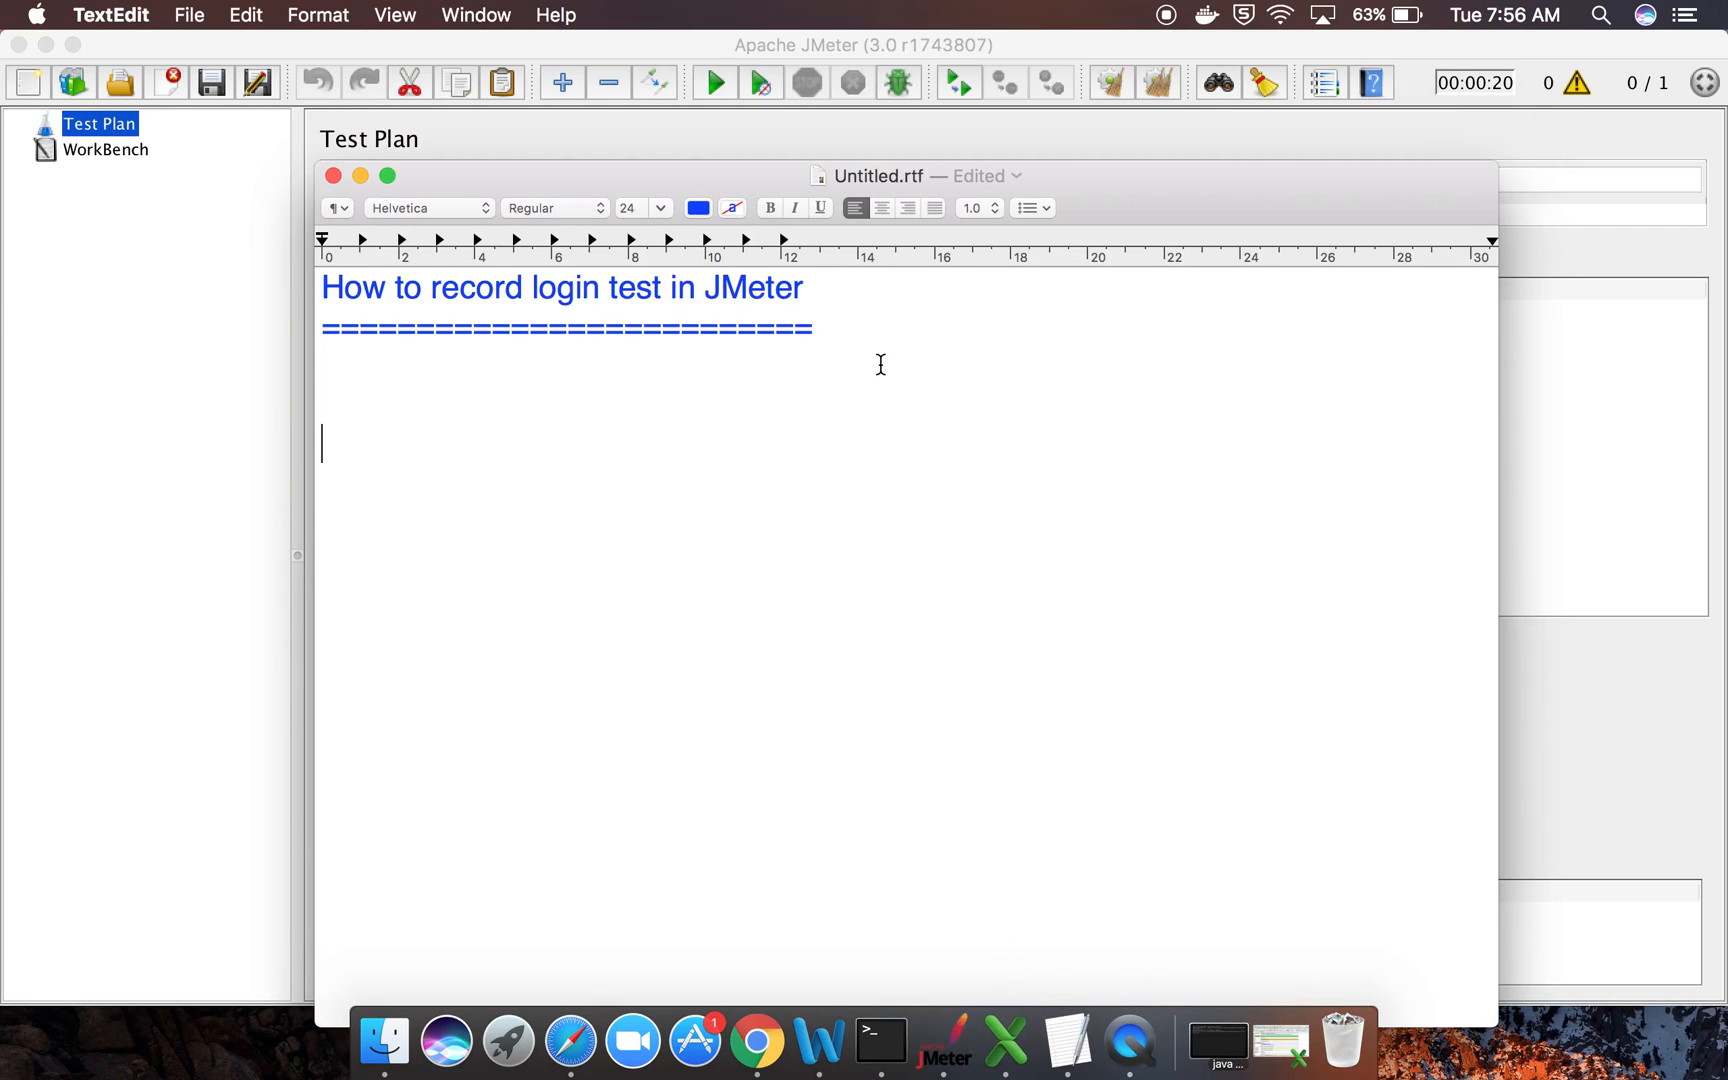
Note 'Step 1 : add blazemeter plugin to chrome browser' under the heading
type("Step 1 : add blazemeter plugin to chrome browser")
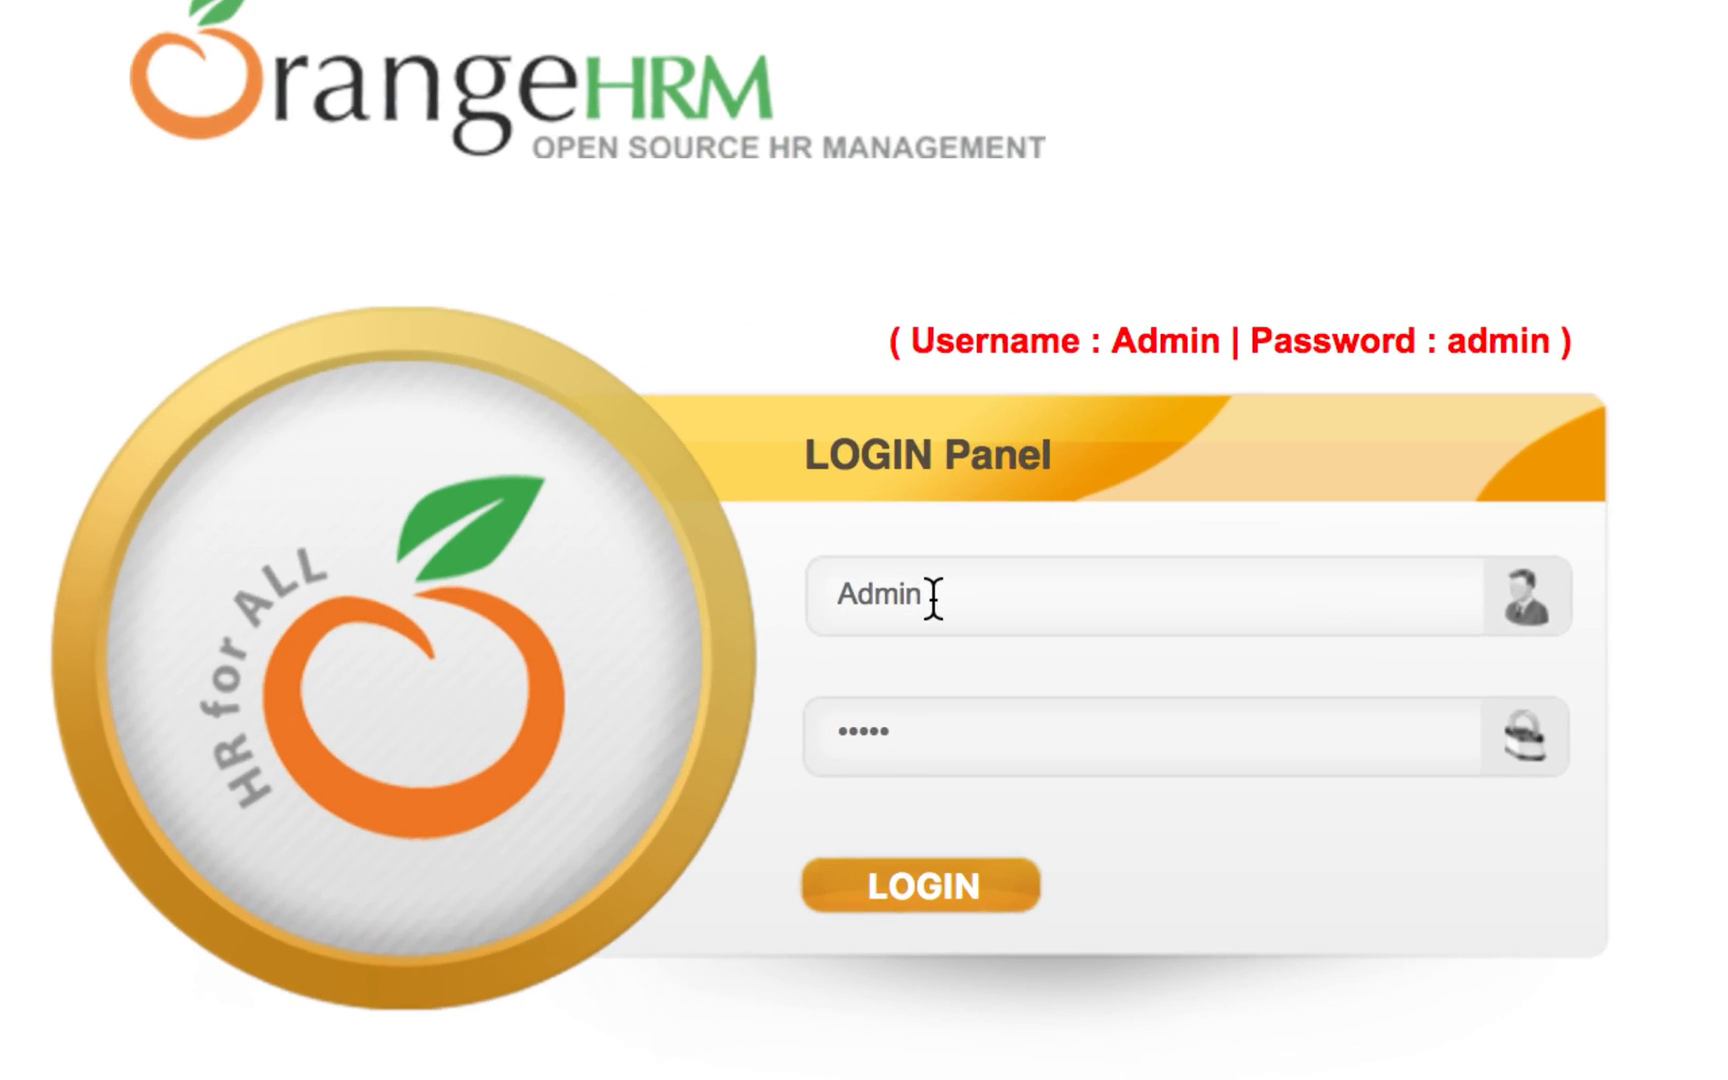
Focus the username field on the OrangeHRM login panel to enter Admin credentials
left_click(922, 884)
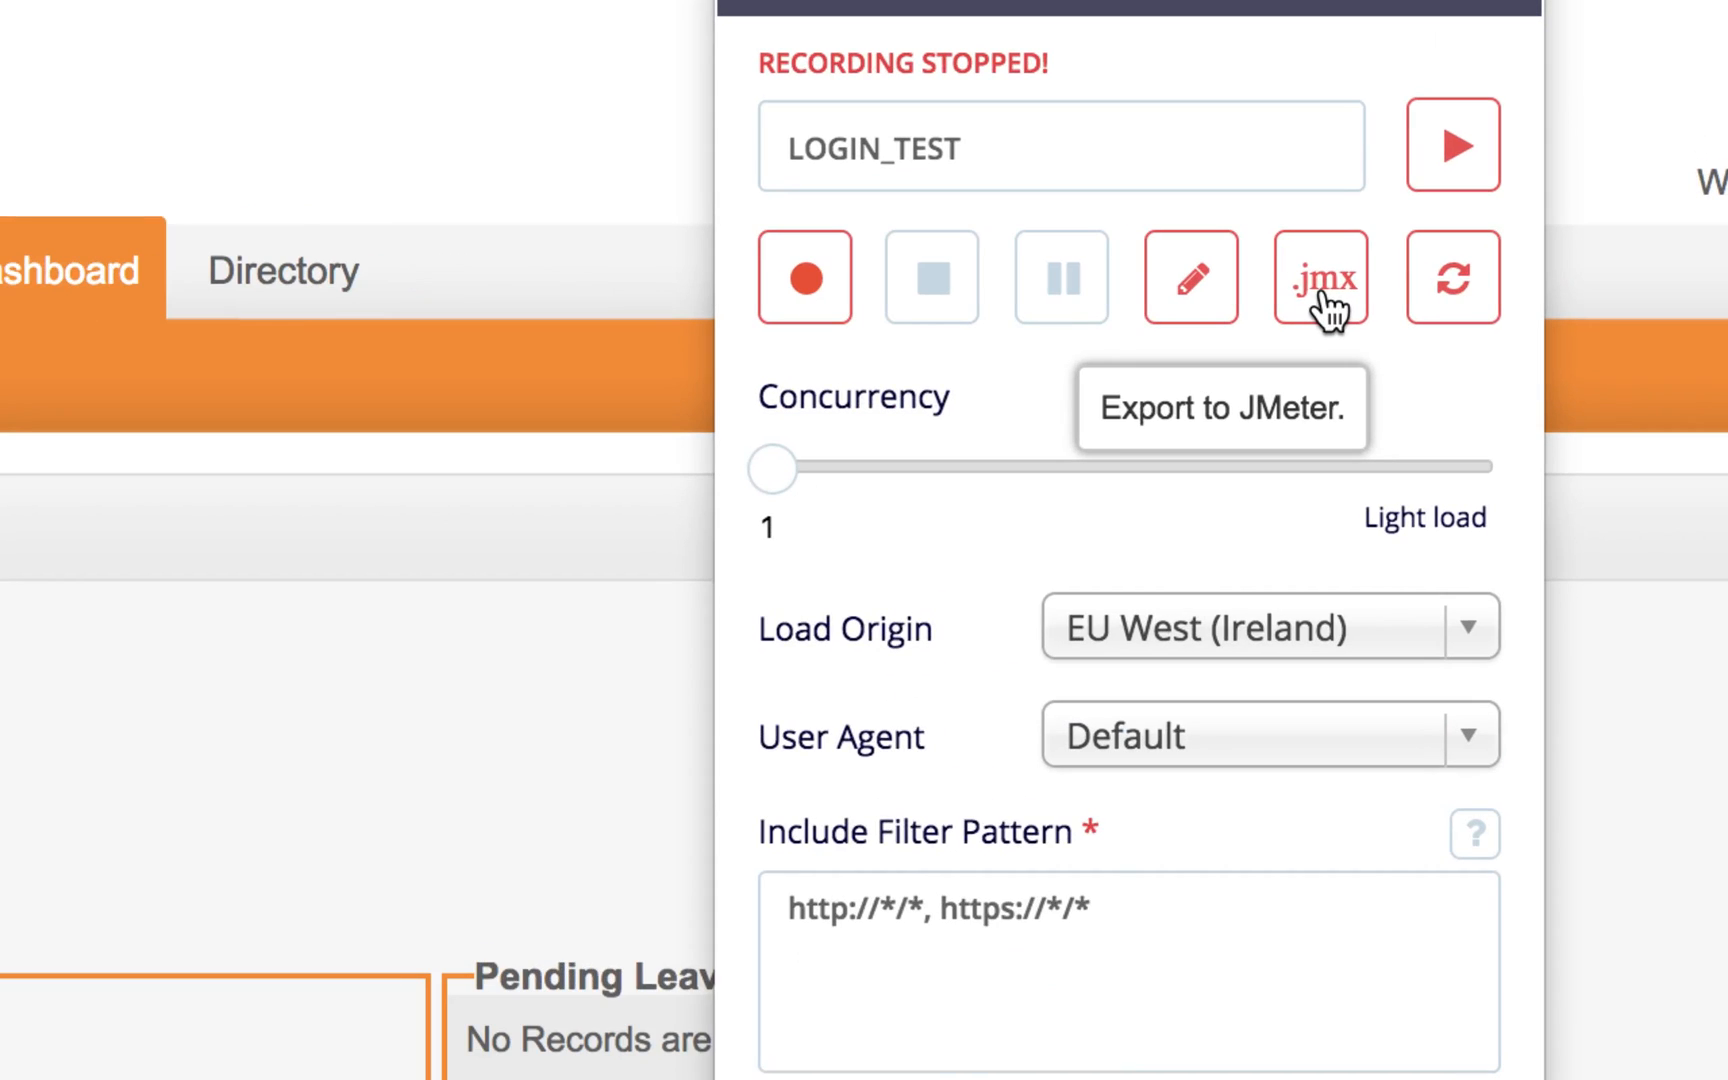
Export the recorded LOGIN_TEST as a JMeter .jmx file
left_click(1320, 276)
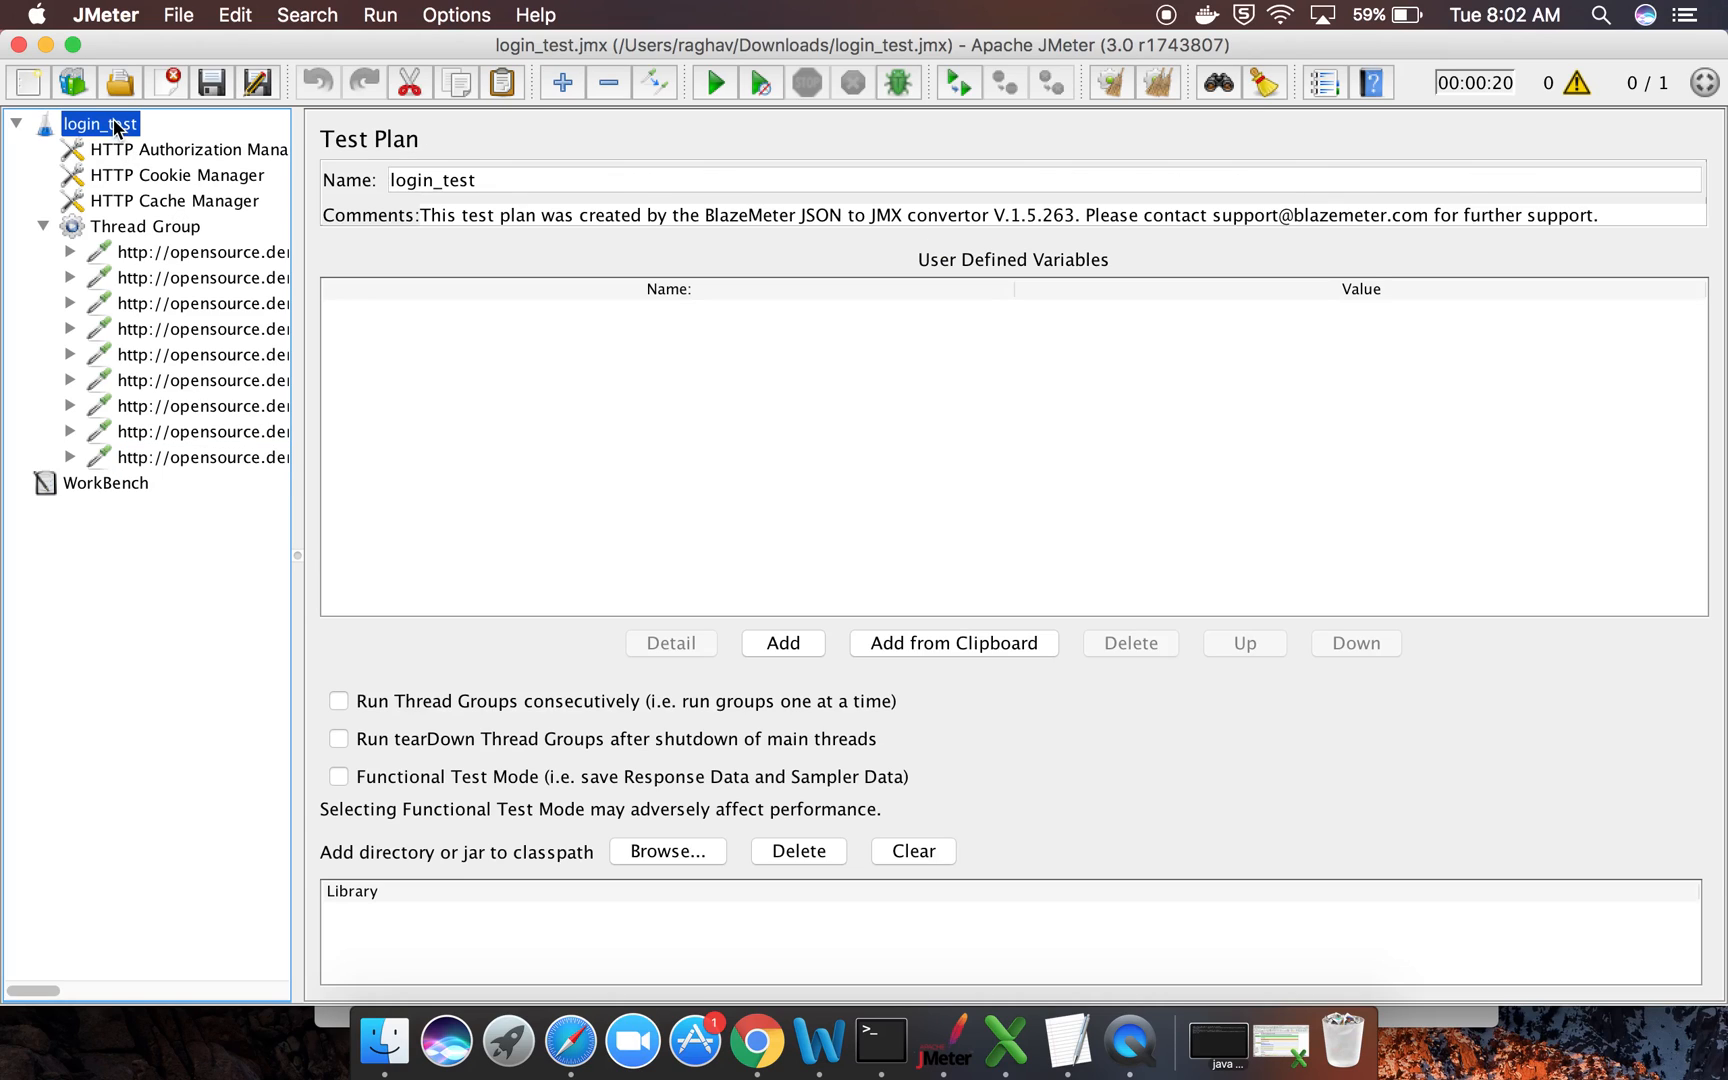
right_click(98, 124)
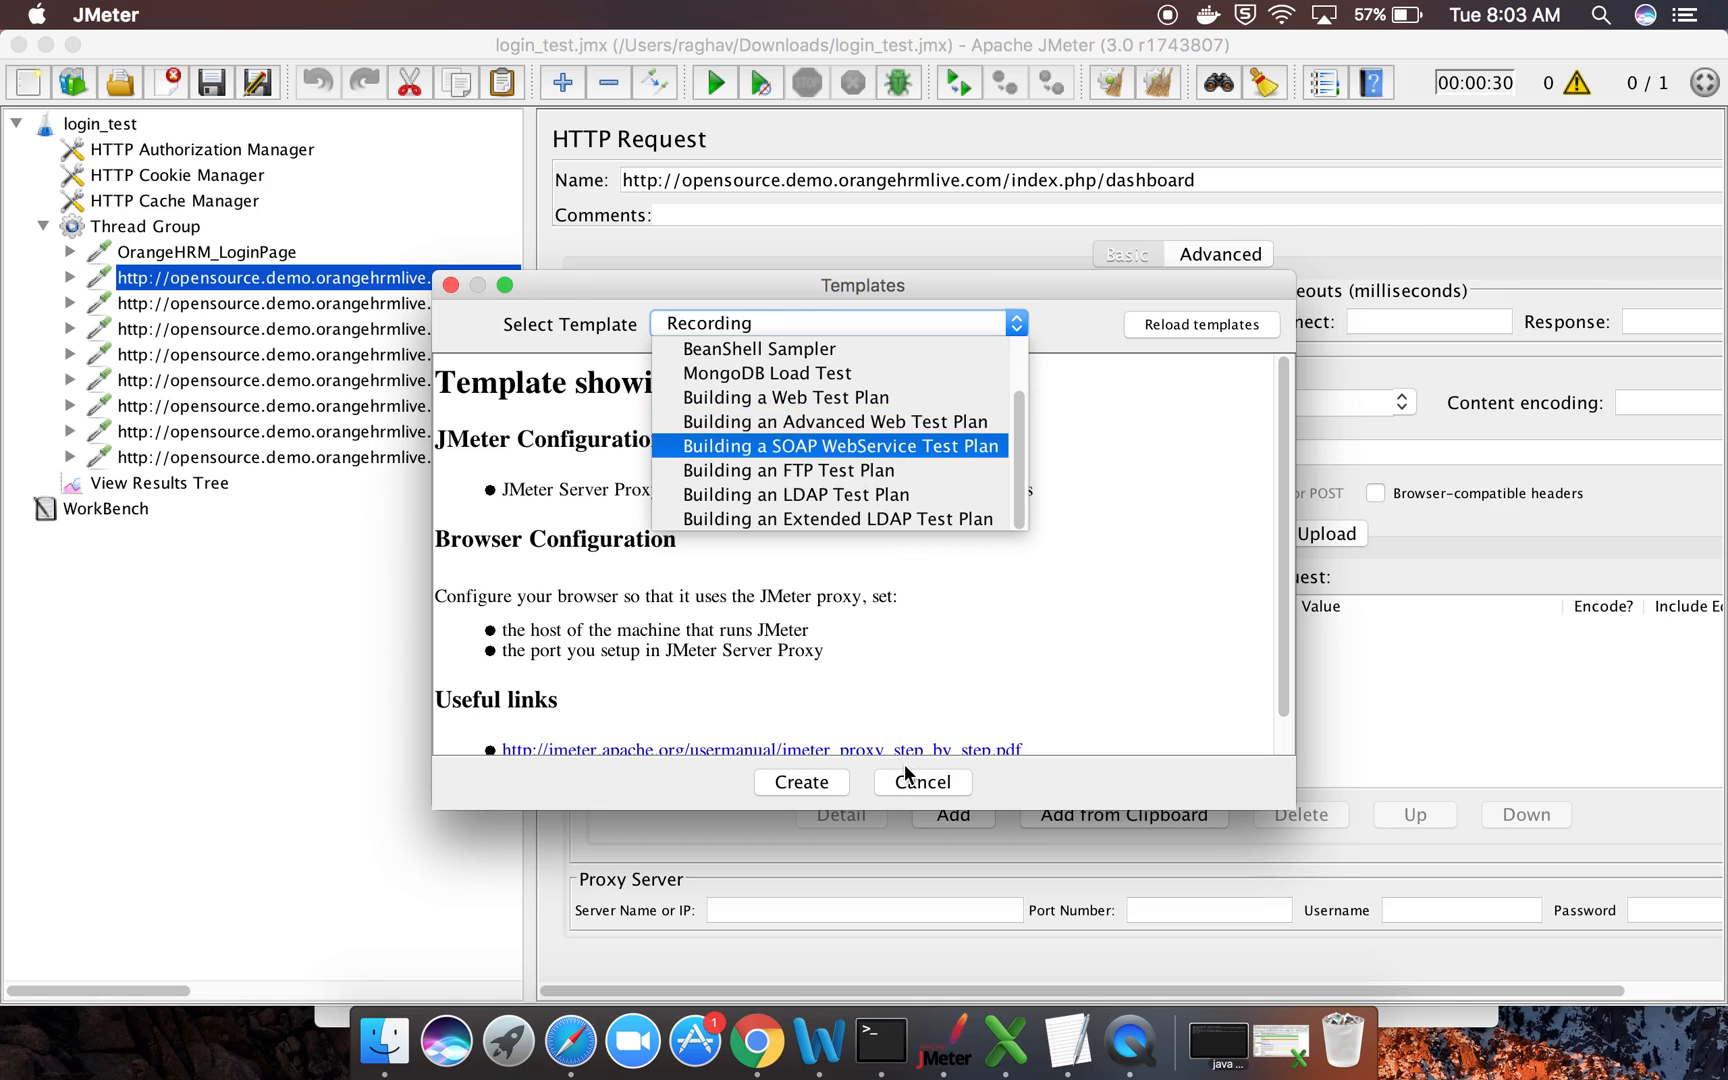
Expand the Select Template dropdown listing web, SOAP, FTP and LDAP plans
left_click(920, 782)
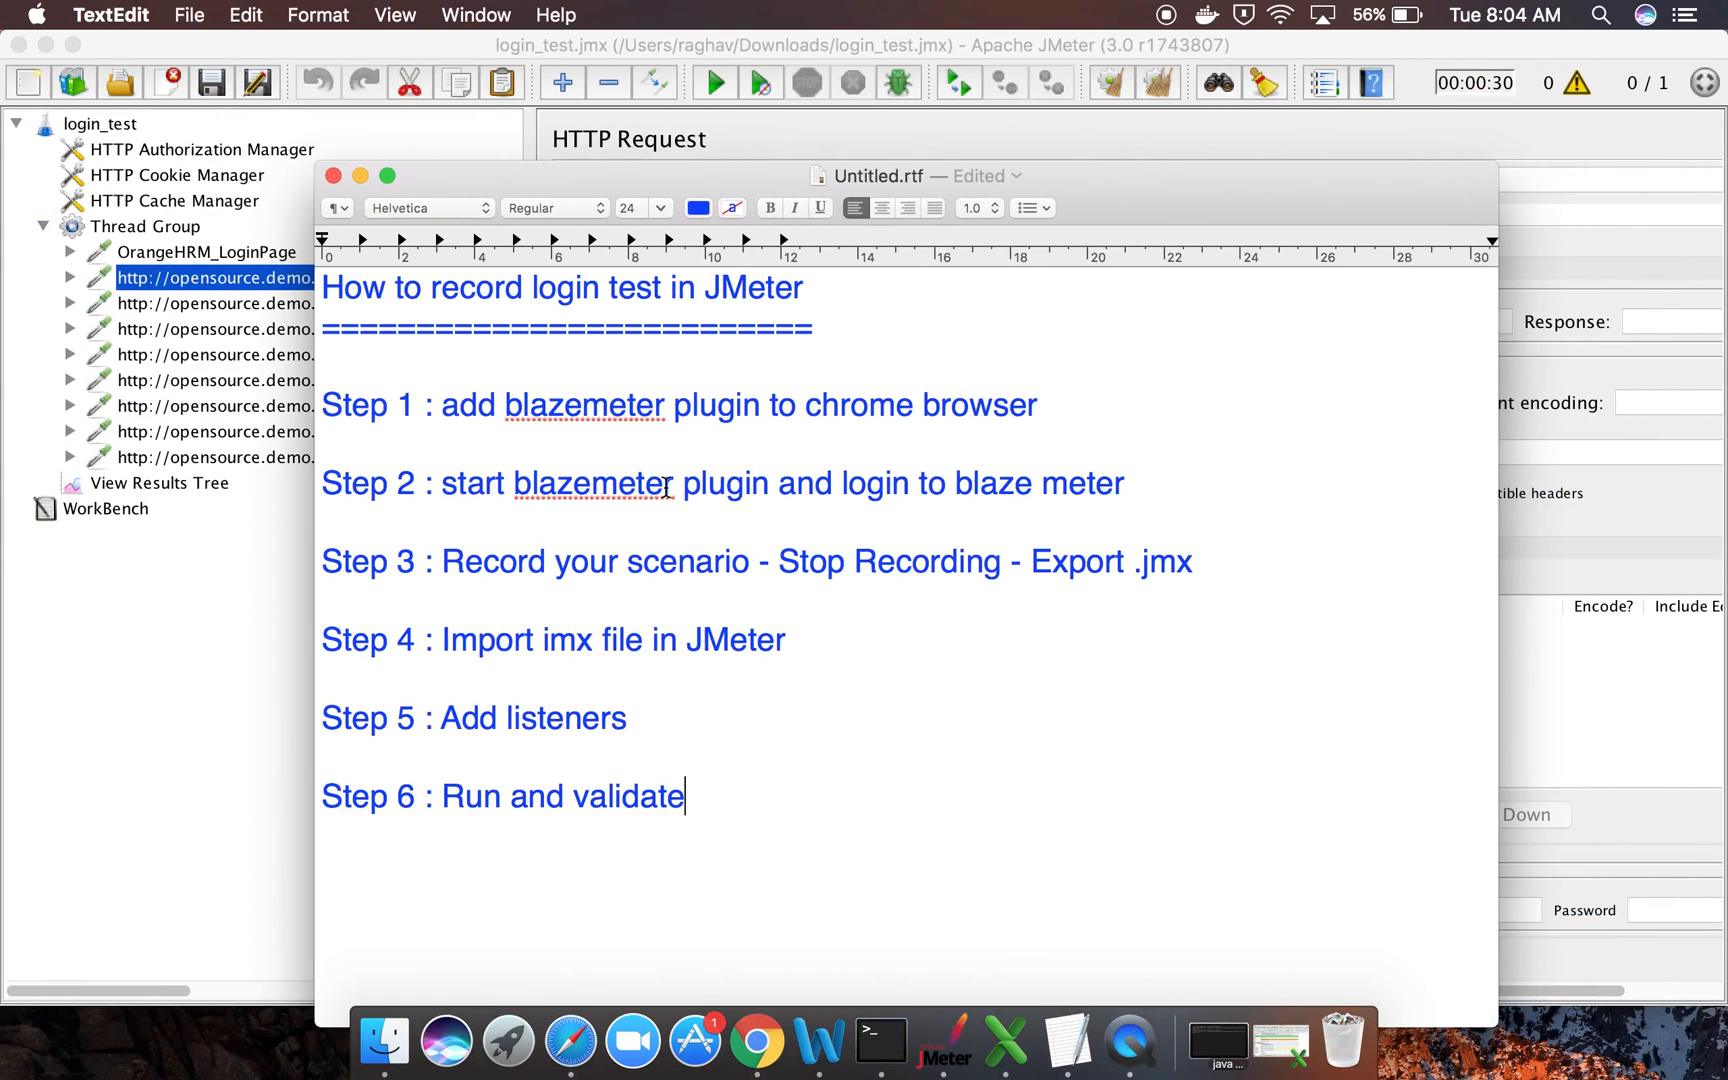
mouse_move(1048, 8)
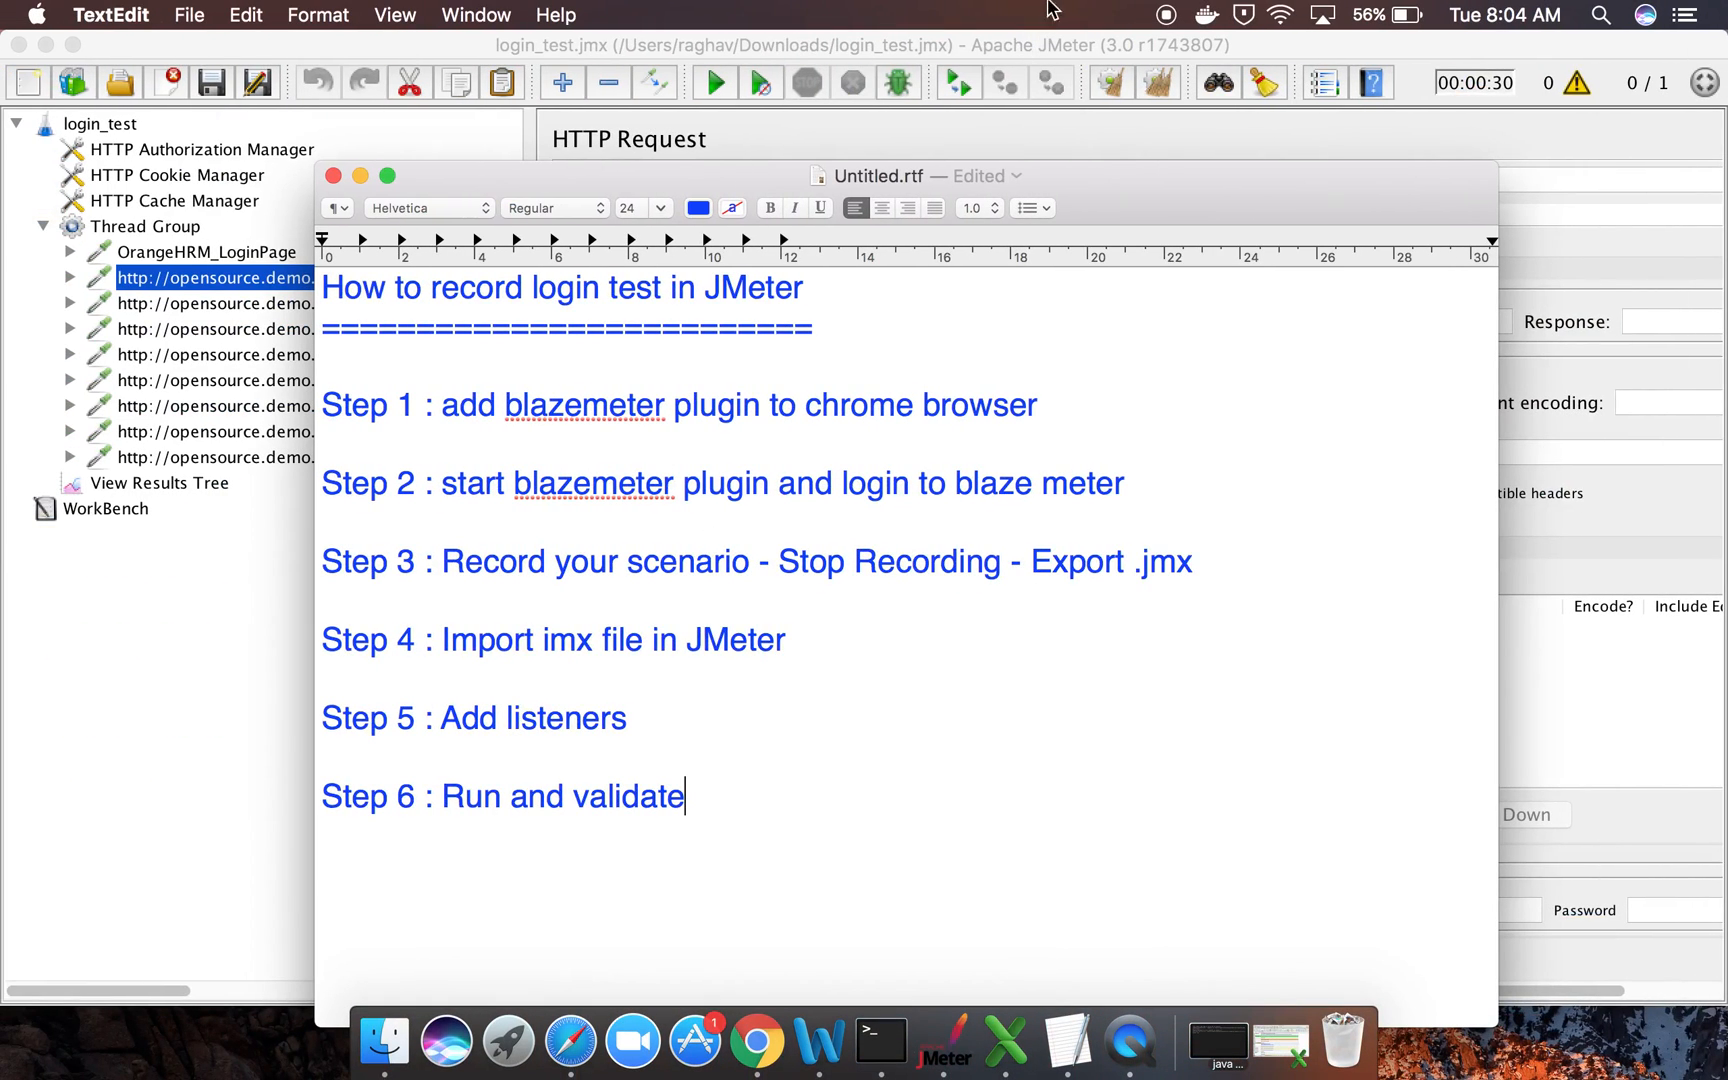